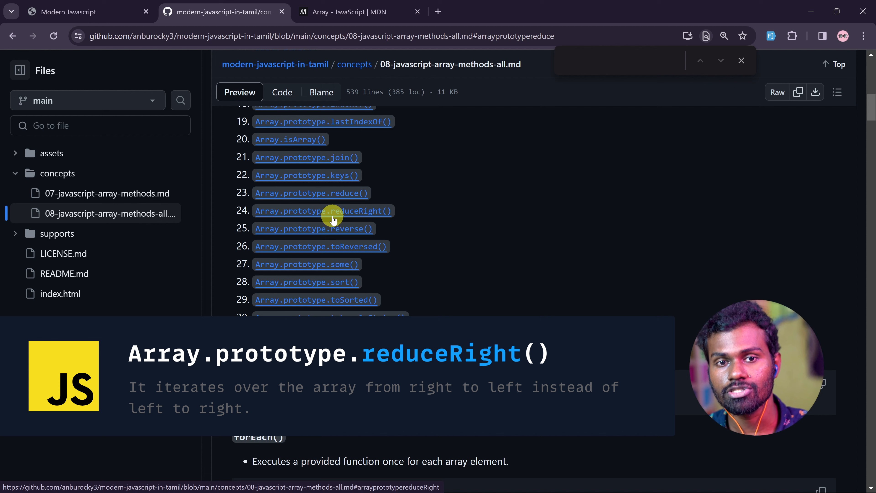
Step: Jump to the Array.prototype.reduceRight() section from the table of contents
left_click(334, 210)
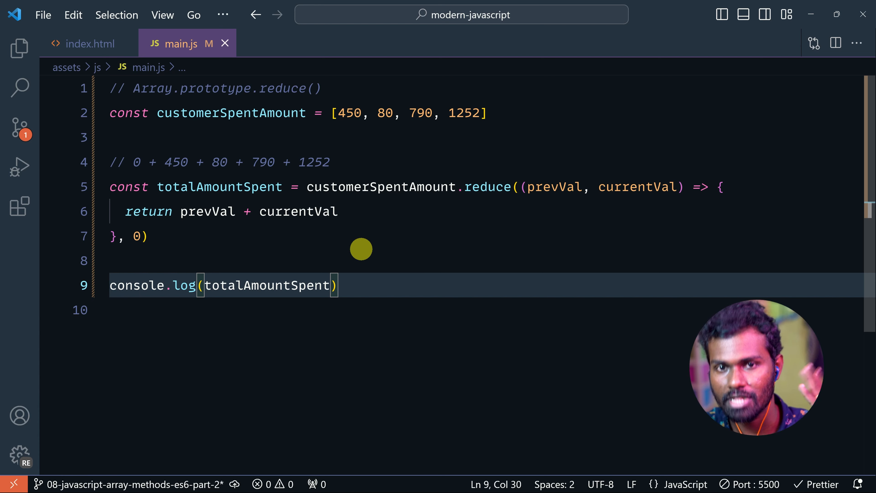
mouse_move(433, 208)
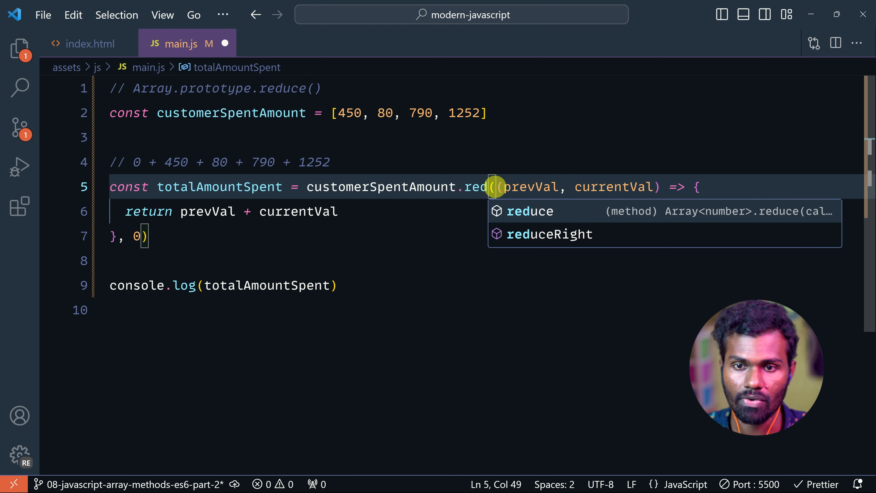
Step: Replace .reduce with reduceRight for totalAmountSpent and save, opening a line inside the callback
left_click(548, 233)
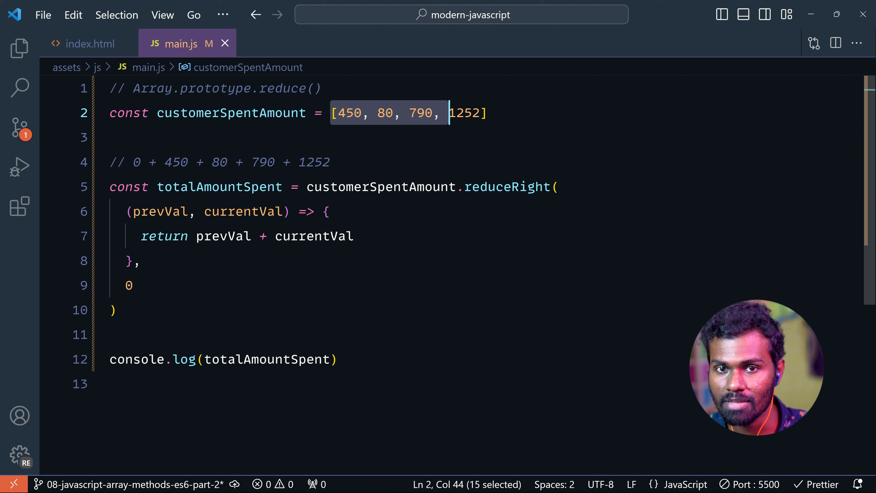
left_click(506, 113)
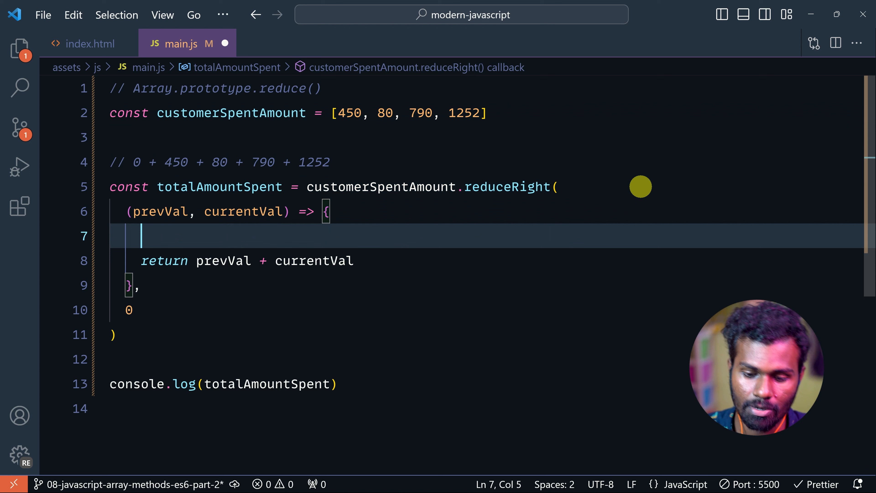
Step: Add console.log(prevVal, currentVal) in the callback and view the localhost console output
type("log();")
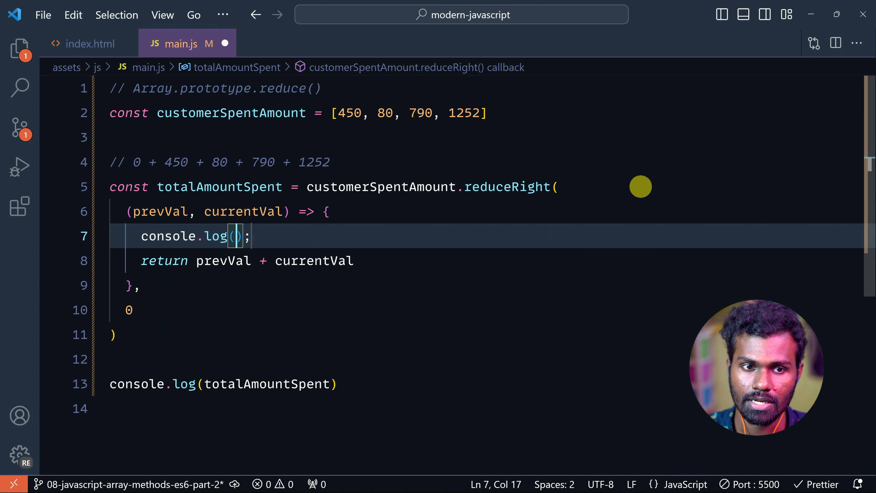
type("prevVal,")
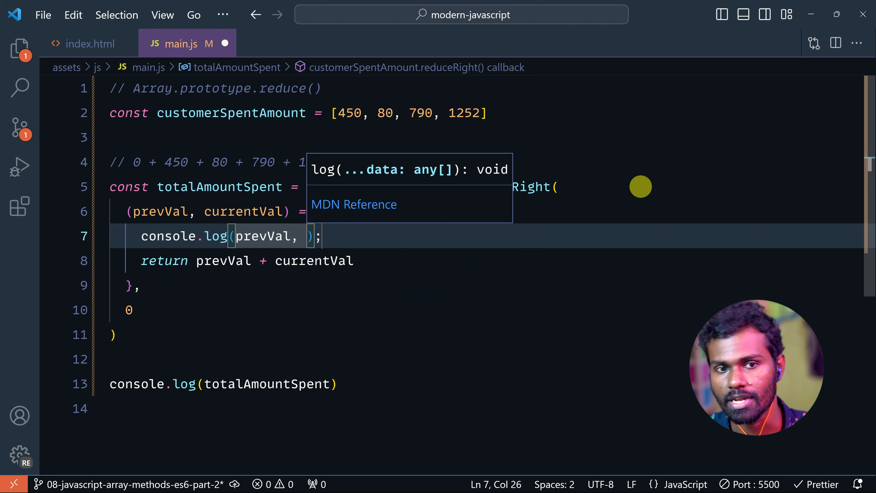
type("currentVal")
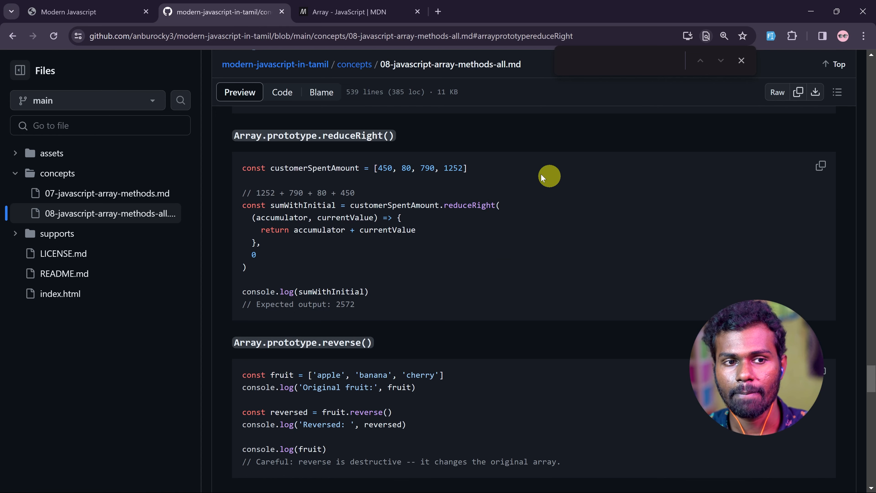
left_click(67, 12)
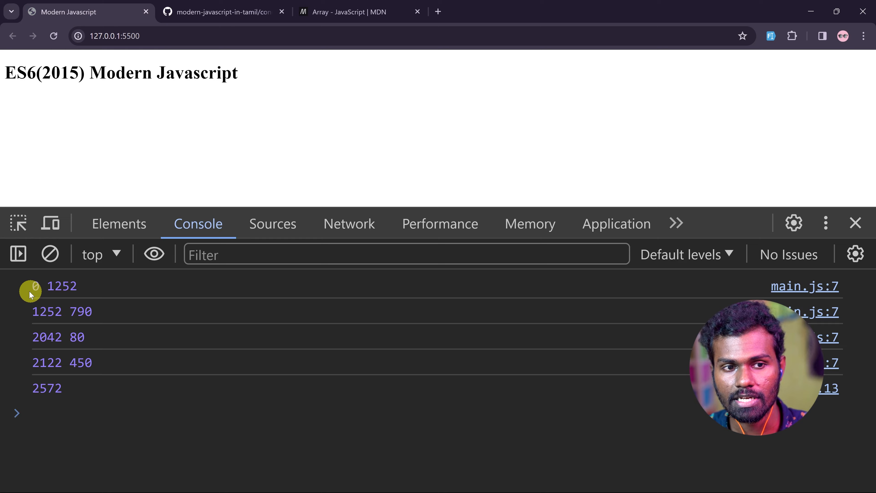